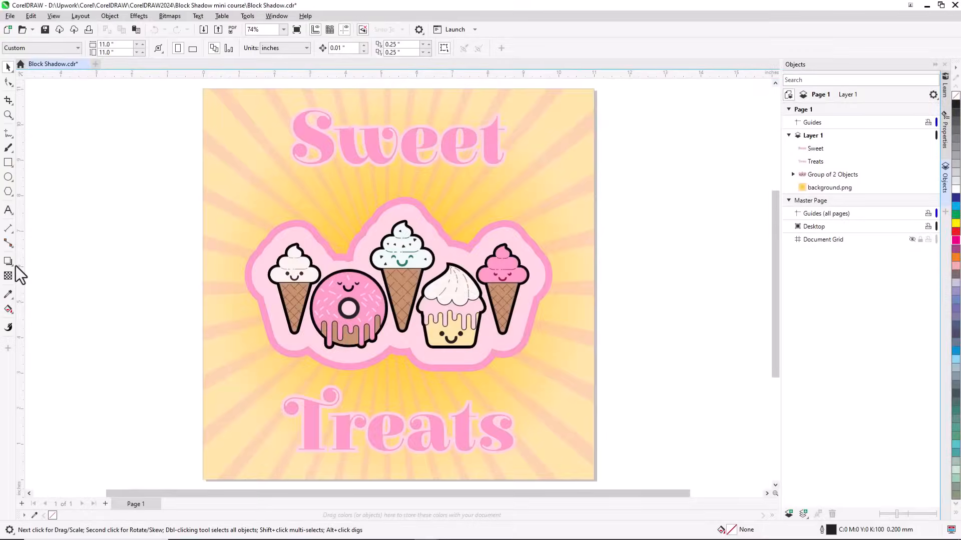
# - Activate the Block Shadow tool from the interactive tools flyout
pyautogui.click(9, 260)
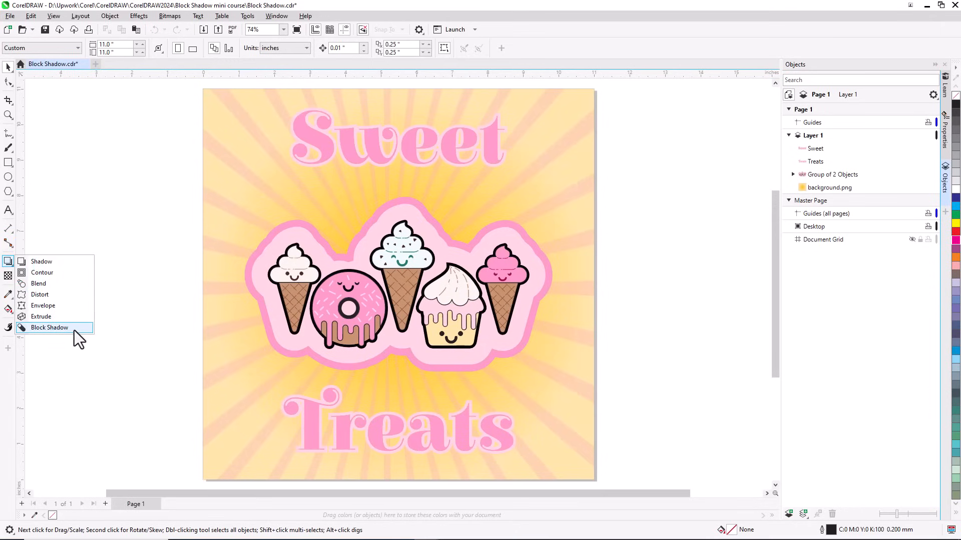
pyautogui.click(49, 327)
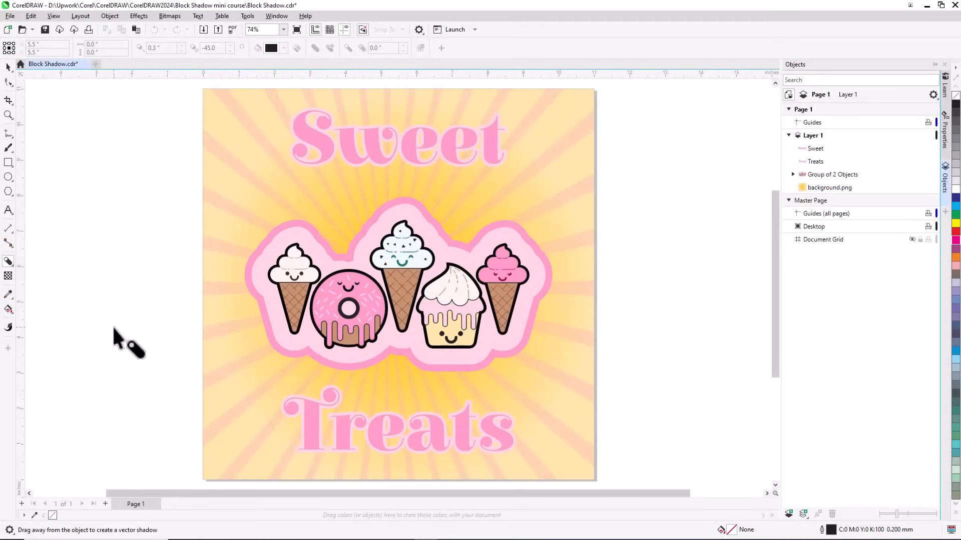
# - Drag a black block shadow out from the Sweet text toward the upper right
pyautogui.click(386, 129)
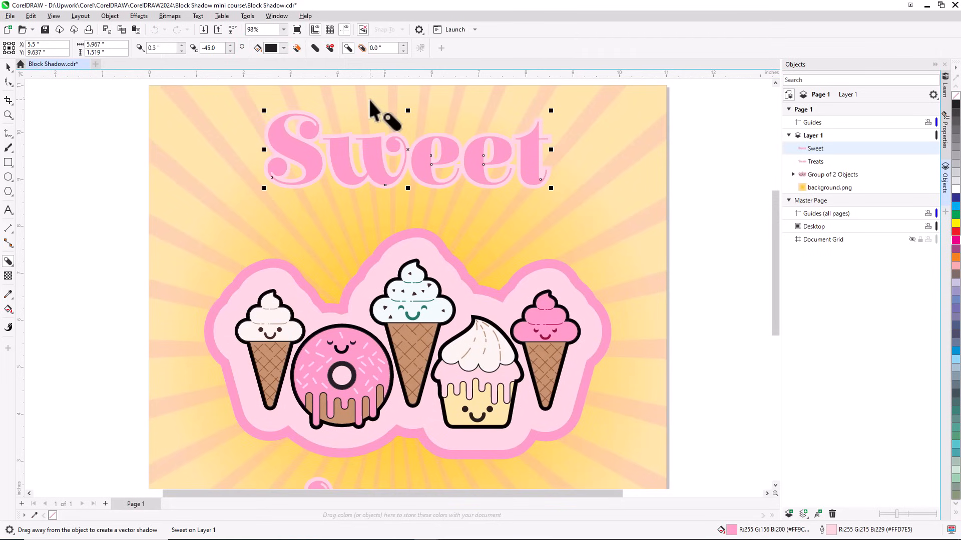
pyautogui.moveTo(384, 149); pyautogui.dragTo(407, 149)
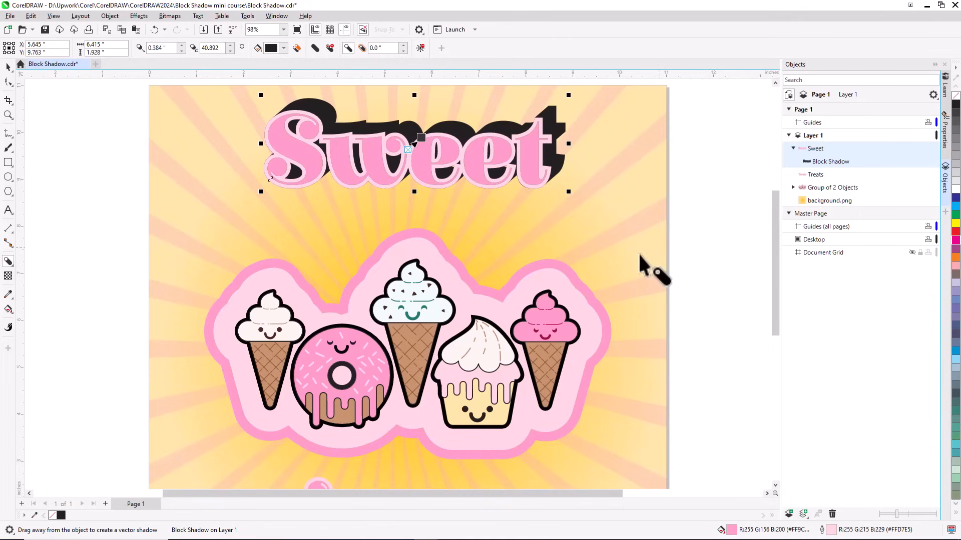
pyautogui.moveTo(577, 294)
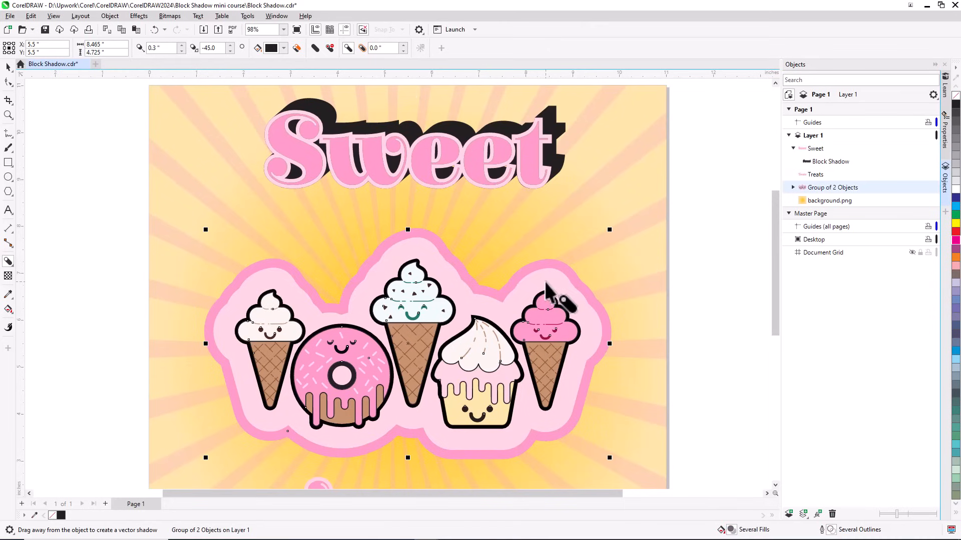
# - Drag a block shadow from the treat group toward the lower right, then reselect Sweet's shadow
pyautogui.moveTo(552, 298); pyautogui.dragTo(429, 373)
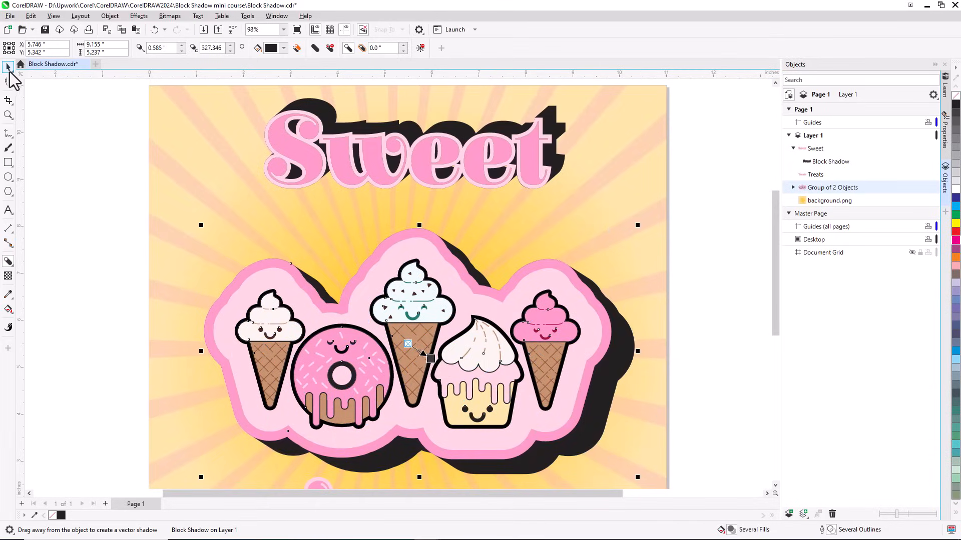
pyautogui.click(404, 154)
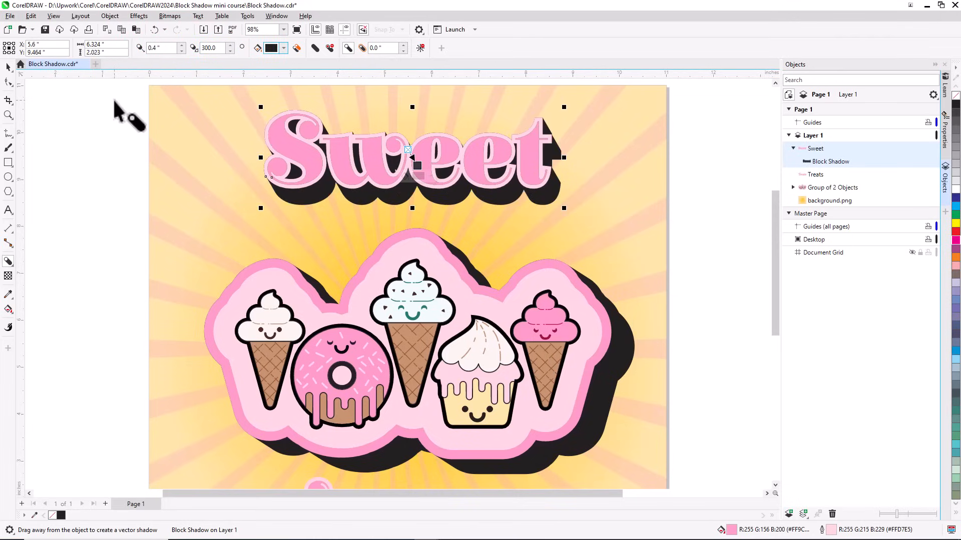
pyautogui.moveTo(358, 307)
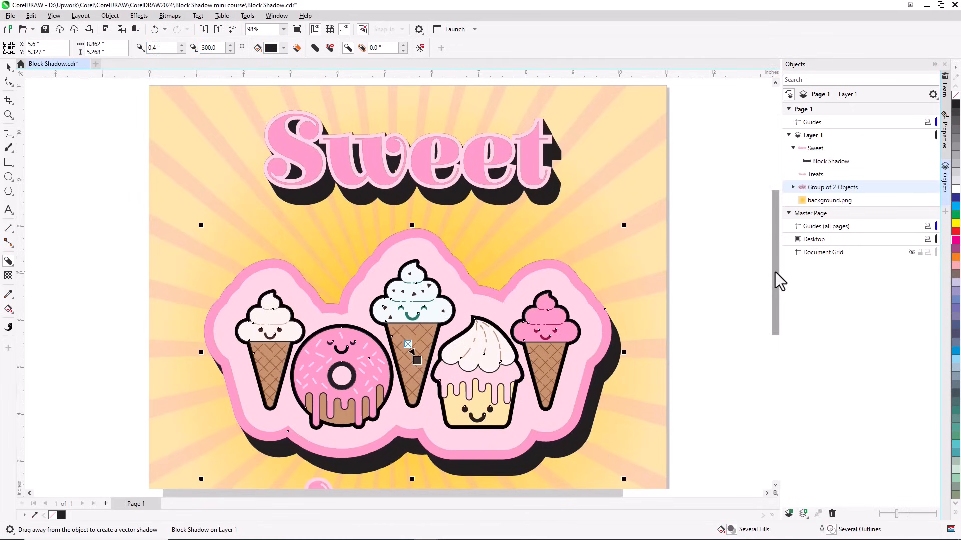
# - Select the treat group's block shadow on the property bar
pyautogui.click(283, 48)
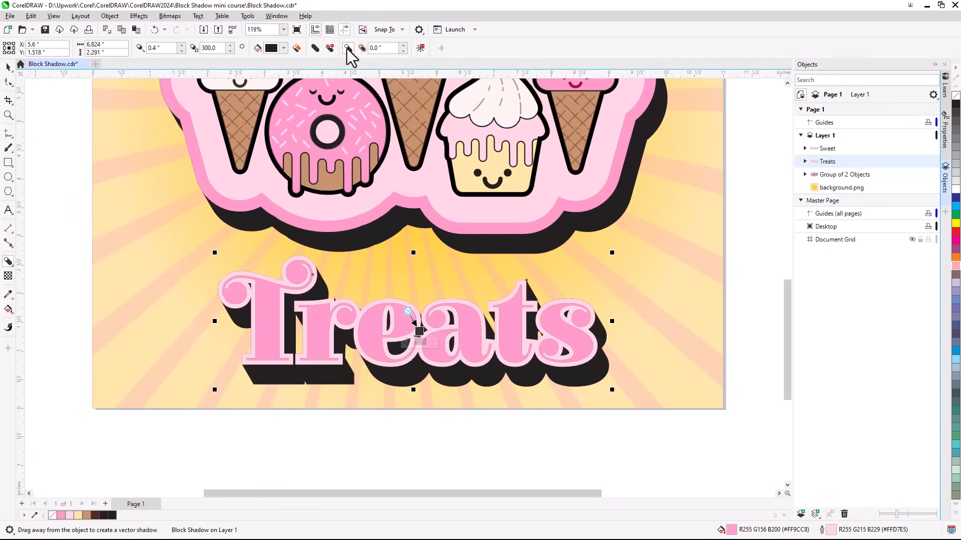
# - Set the Treats block shadow expansion to 0.13
pyautogui.click(404, 45)
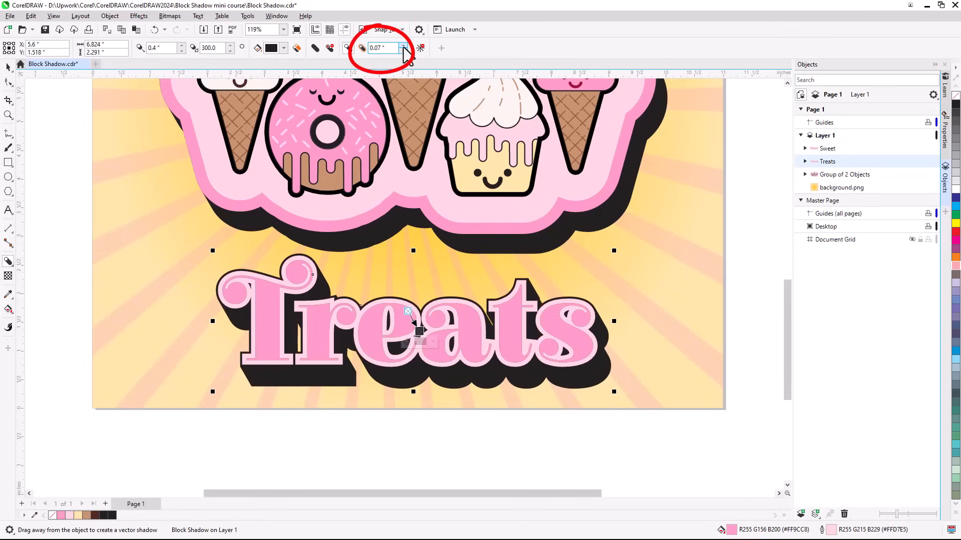
pyautogui.write('0.13')
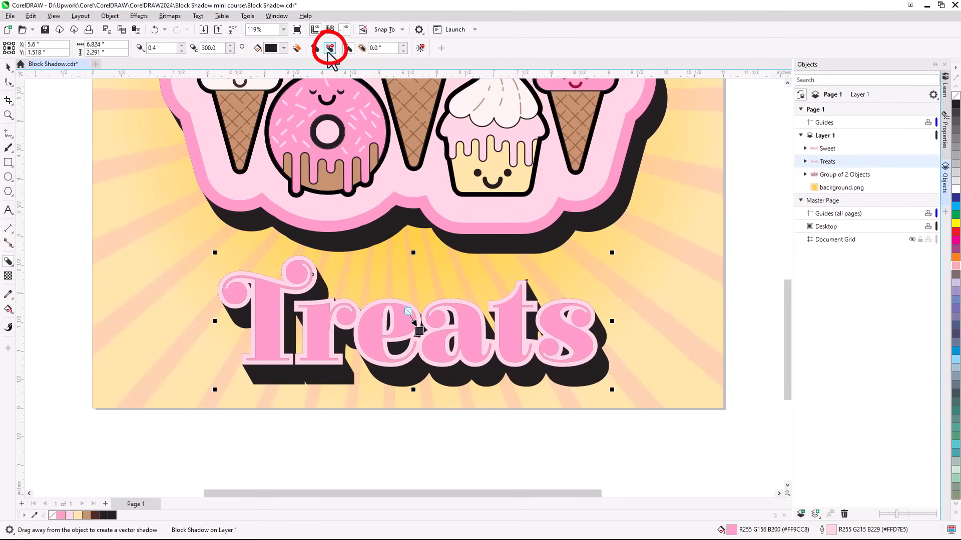
pyautogui.moveTo(331, 48)
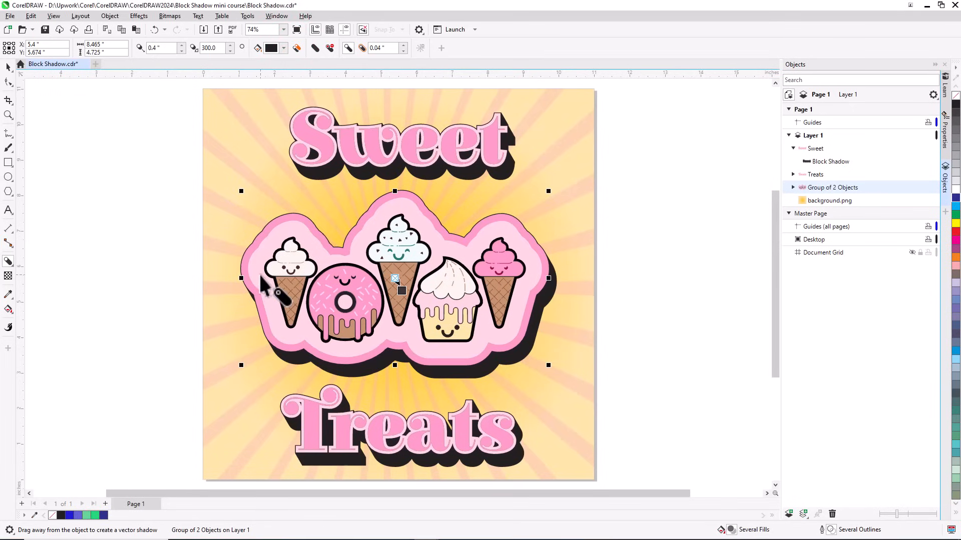
pyautogui.moveTo(267, 273)
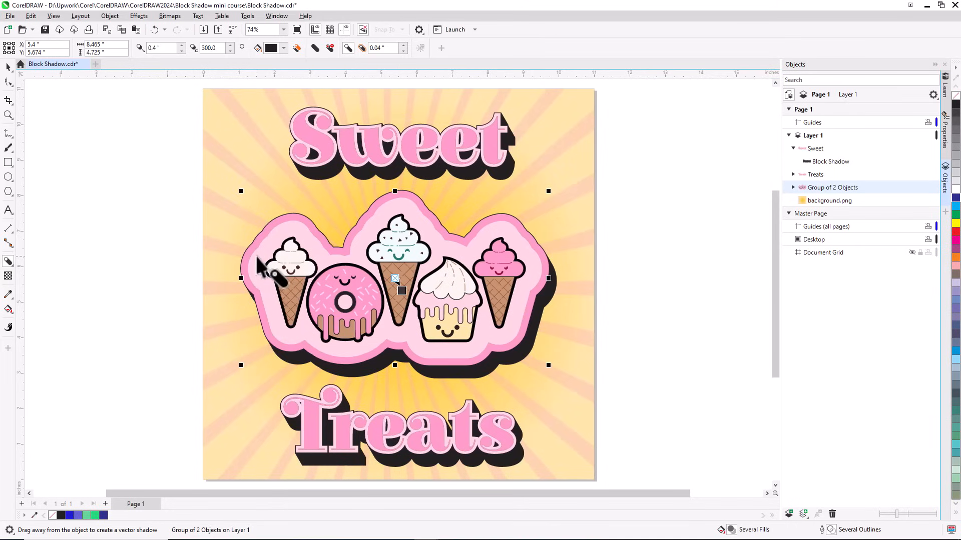